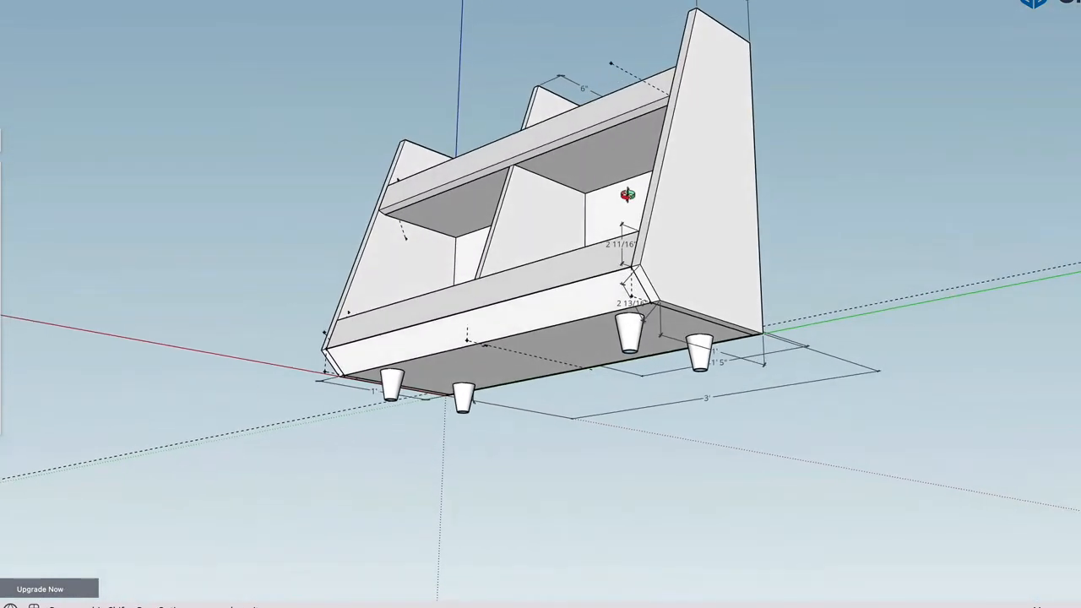
Orbit from below the bookshelf up to a front-left three-quarter view from above.
{"action": "left_click_drag", "start_coordinate": [630, 198], "coordinate": [478, 477]}
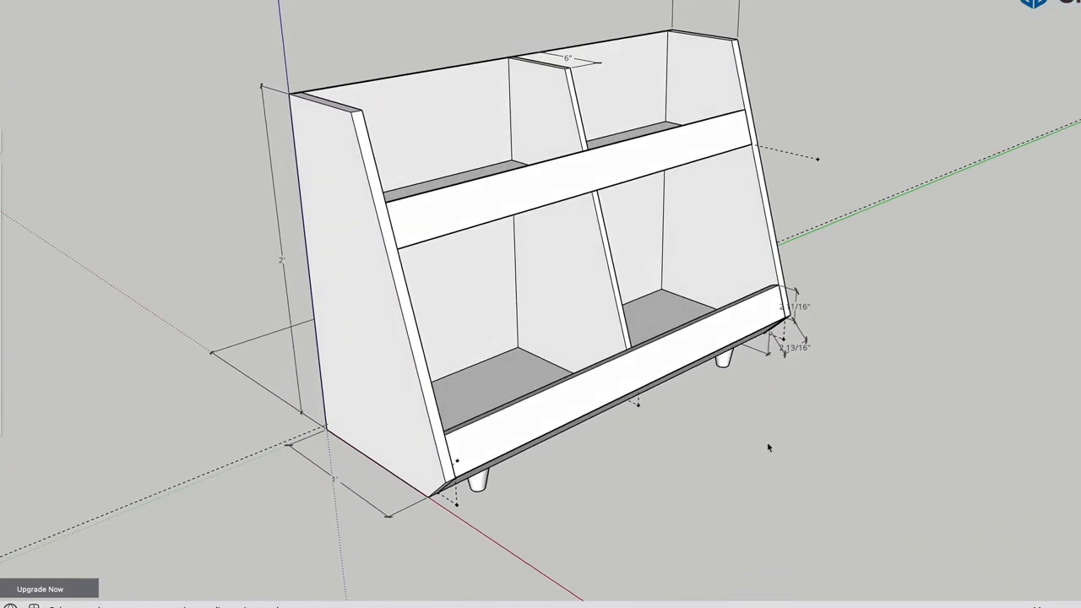
Orbit around to the bookshelf's side to look down over its top edges and 6" and 7" dimensions.
{"action": "left_click_drag", "start_coordinate": [768, 448], "coordinate": [972, 497]}
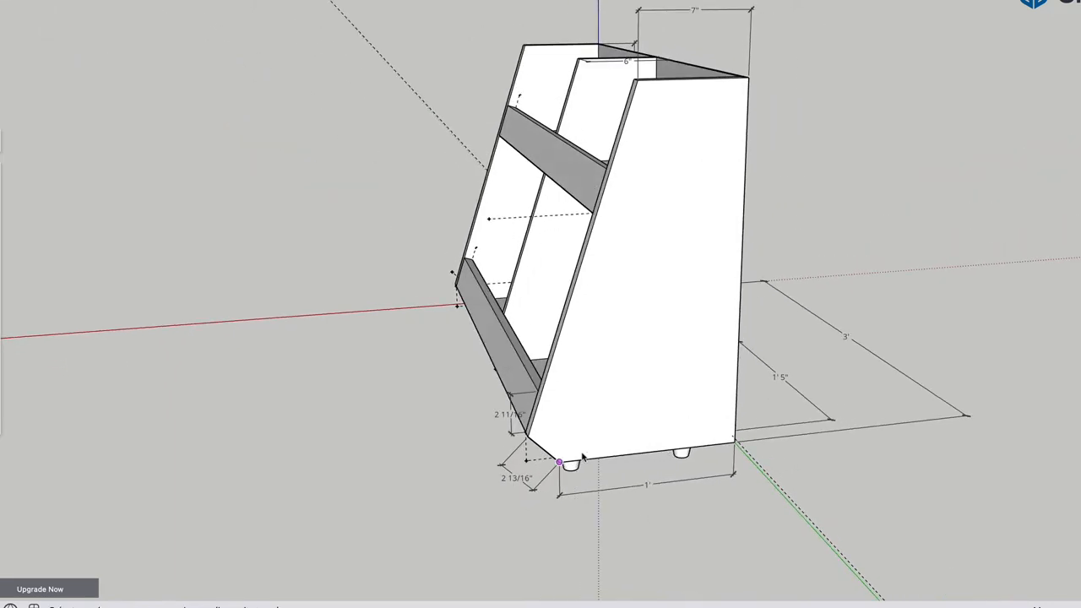
{"action": "mouse_move", "coordinate": [413, 431]}
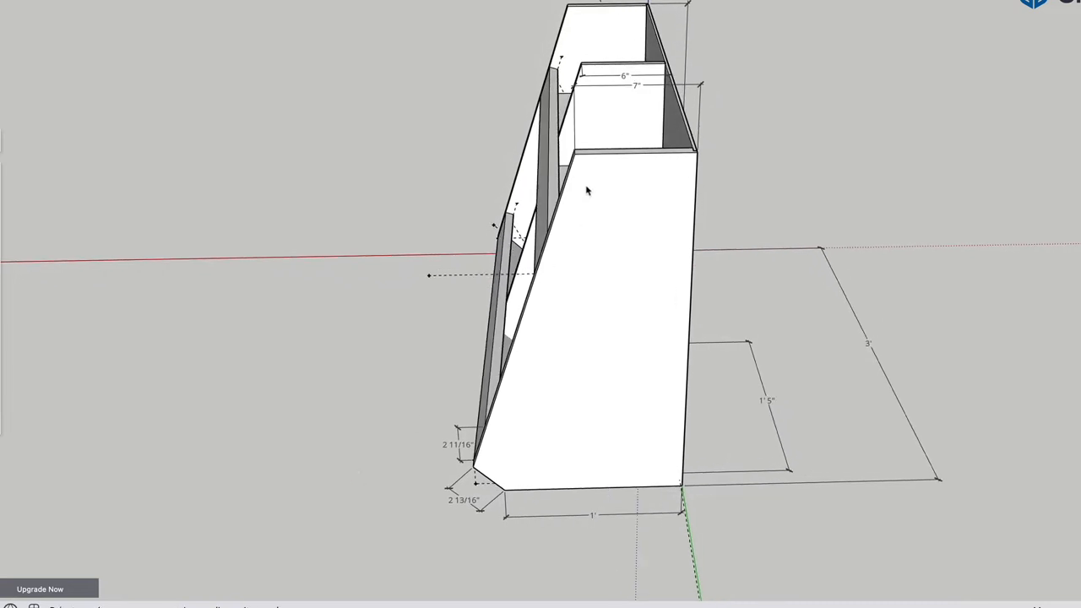
{"action": "mouse_move", "coordinate": [758, 224]}
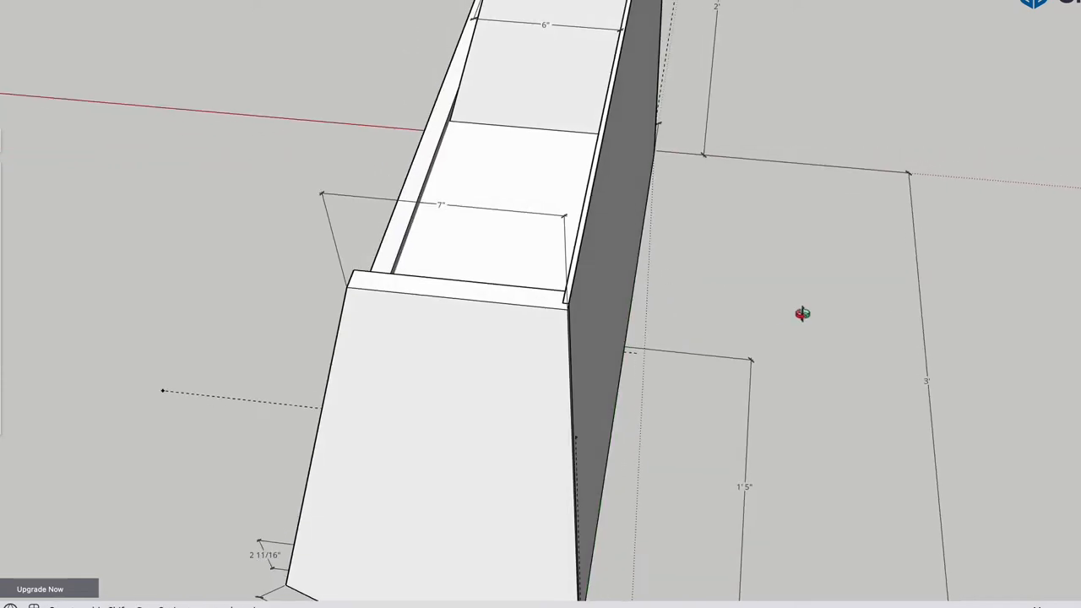
Shift the view down toward the front lip corner to inspect the lip dimensions and tapered legs.
{"action": "left_click_drag", "start_coordinate": [803, 313], "coordinate": [809, 260]}
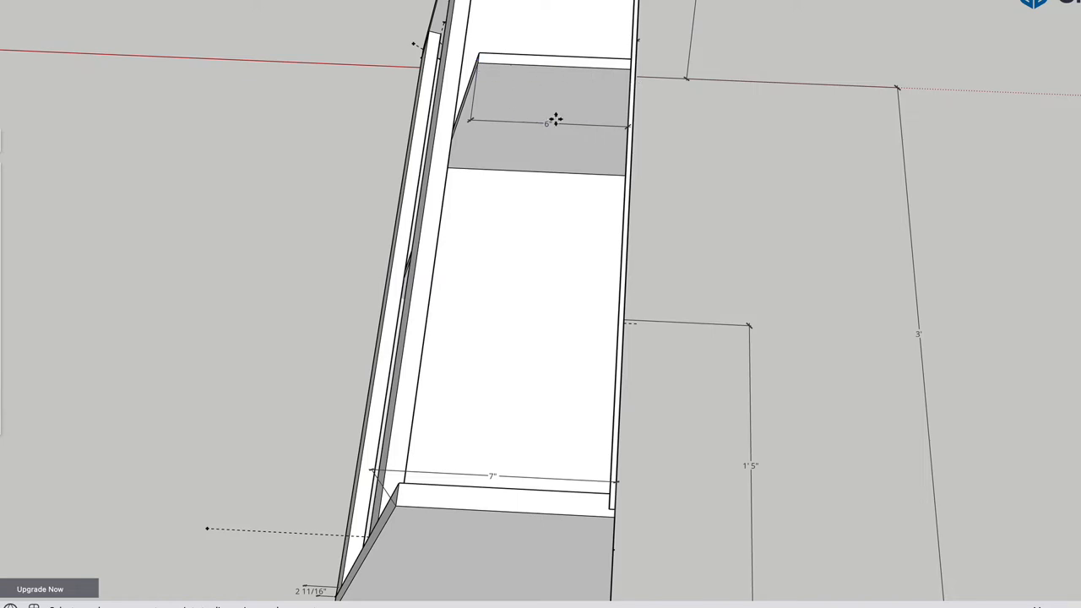
{"action": "mouse_move", "coordinate": [455, 121]}
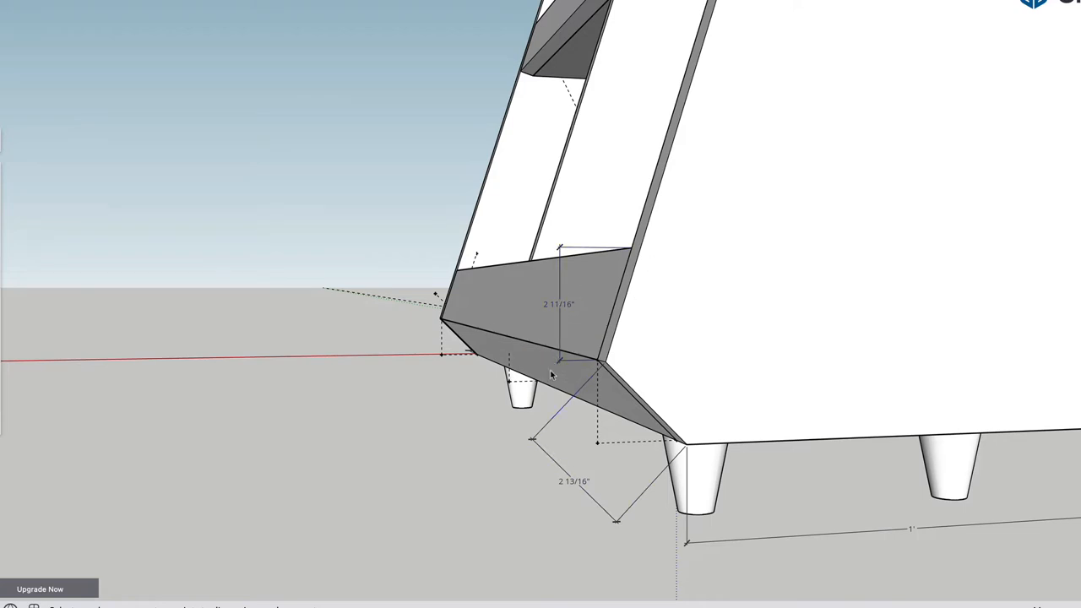
Orbit to a straight-on view of the slanted side profile.
{"action": "left_click_drag", "start_coordinate": [552, 375], "coordinate": [647, 158]}
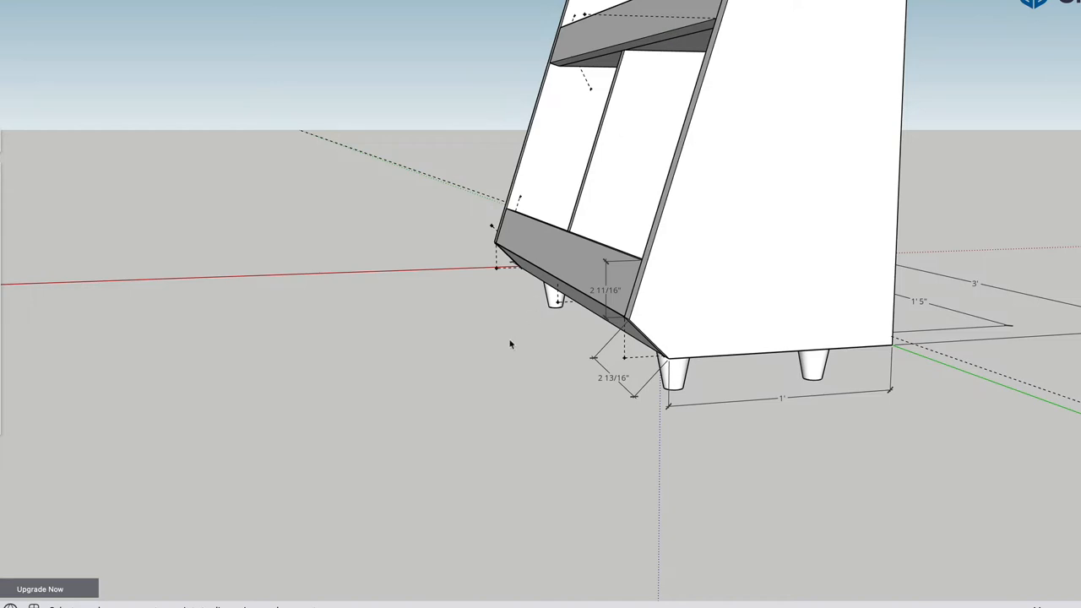
{"action": "mouse_move", "coordinate": [517, 351]}
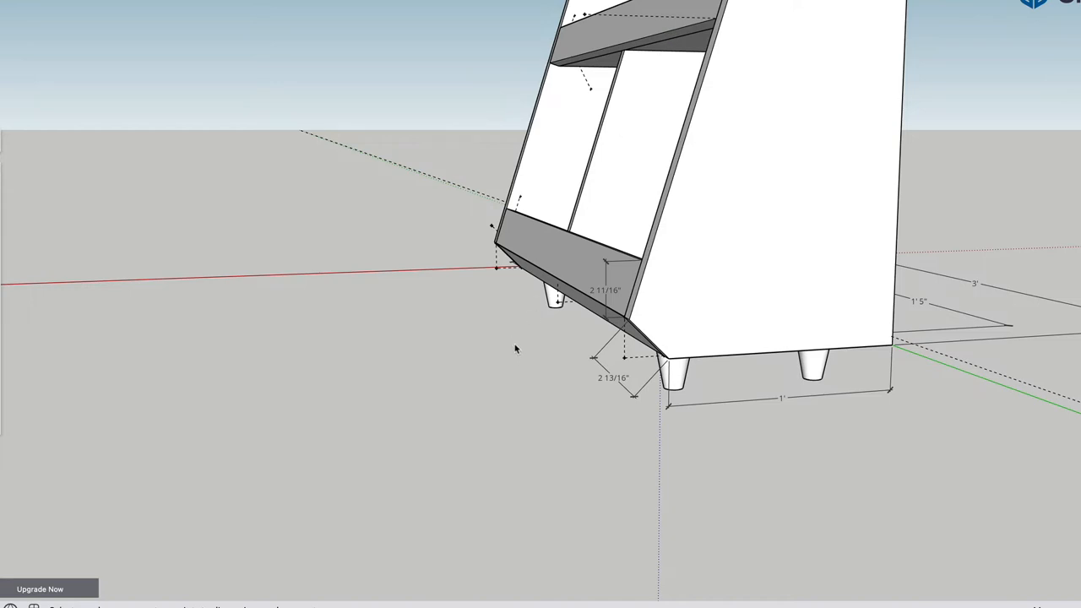
{"action": "mouse_move", "coordinate": [480, 302]}
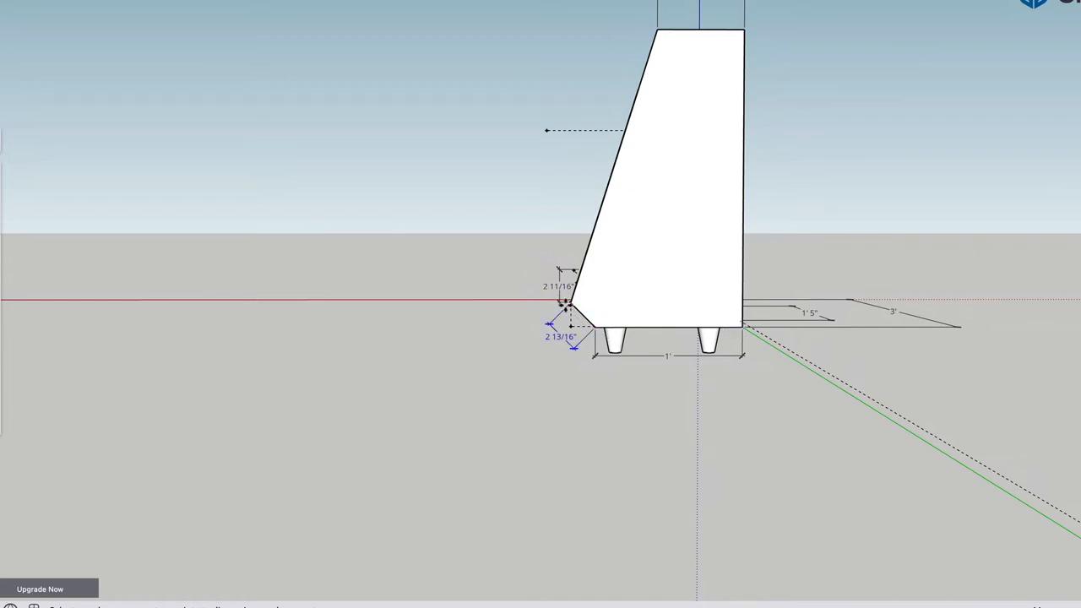
{"action": "mouse_move", "coordinate": [539, 274]}
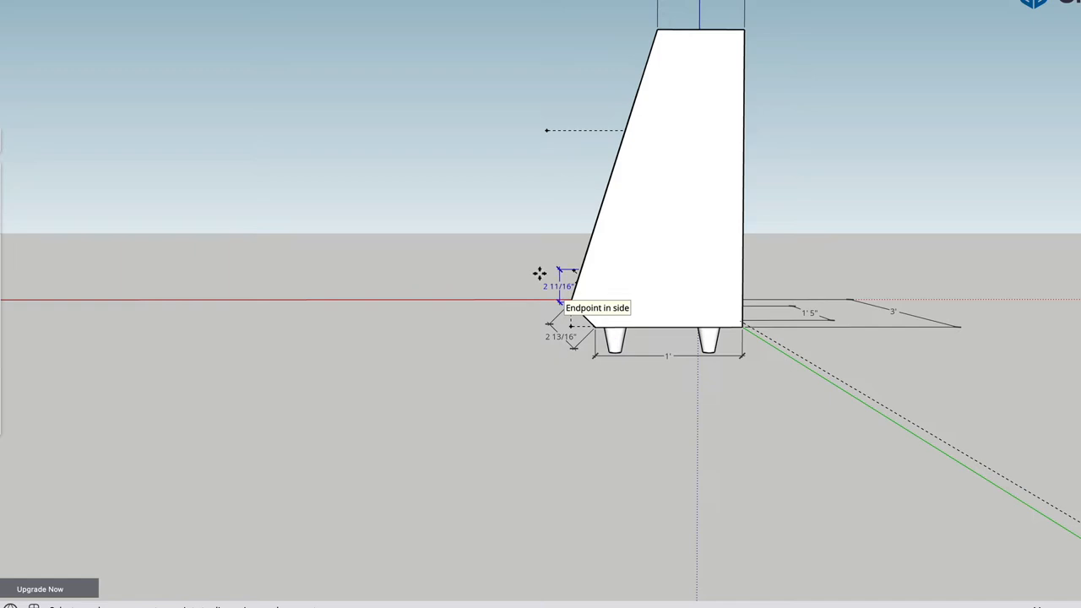
{"action": "mouse_move", "coordinate": [487, 339]}
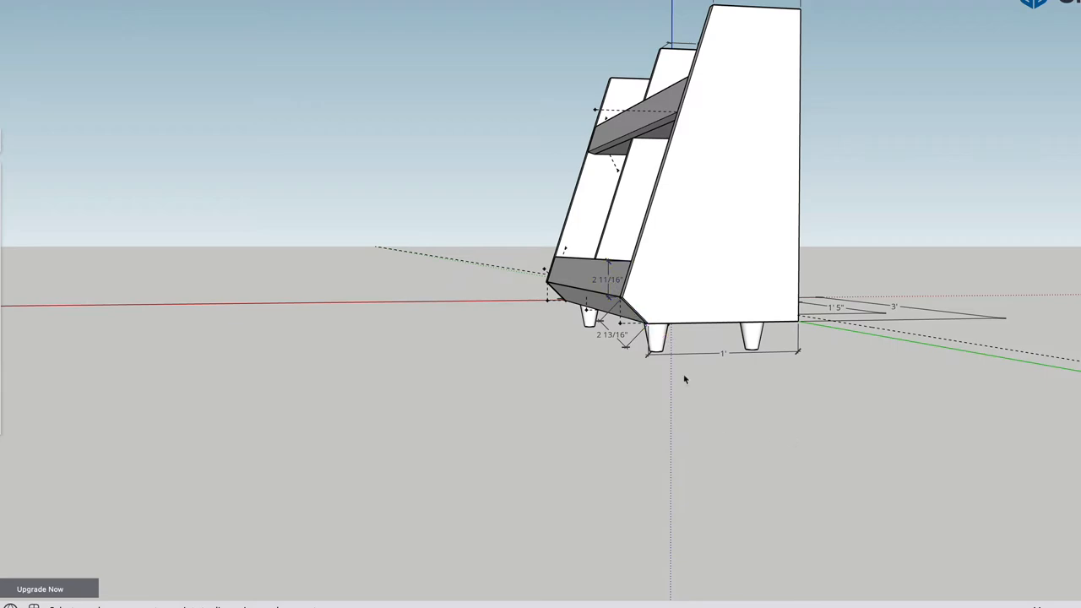
Orbit from an angled side view around to face the front cubbies.
{"action": "left_click_drag", "start_coordinate": [684, 380], "coordinate": [715, 501]}
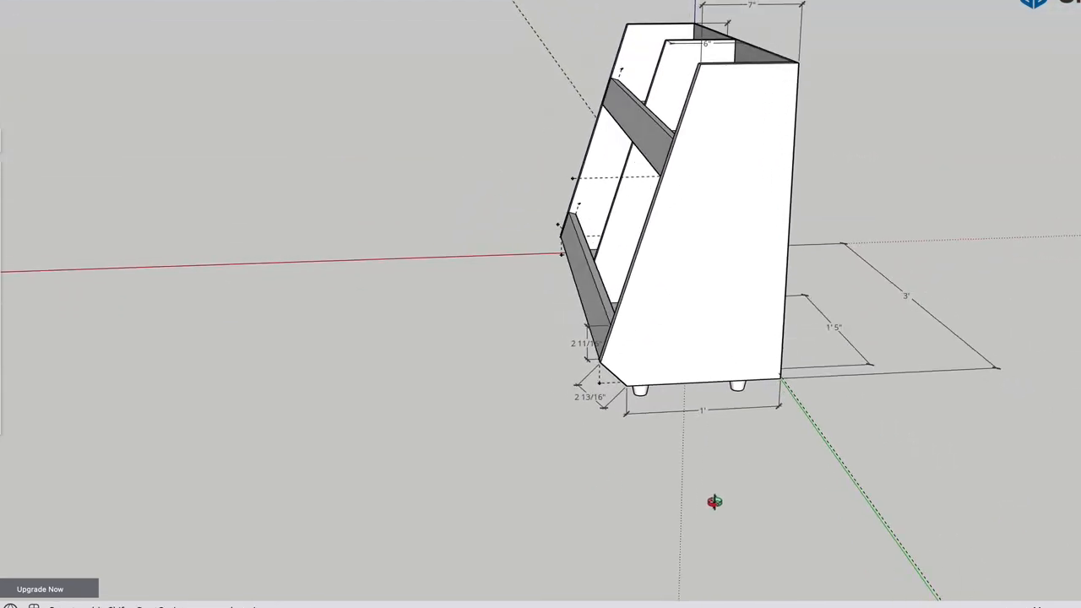
{"action": "left_click_drag", "start_coordinate": [713, 501], "coordinate": [614, 380]}
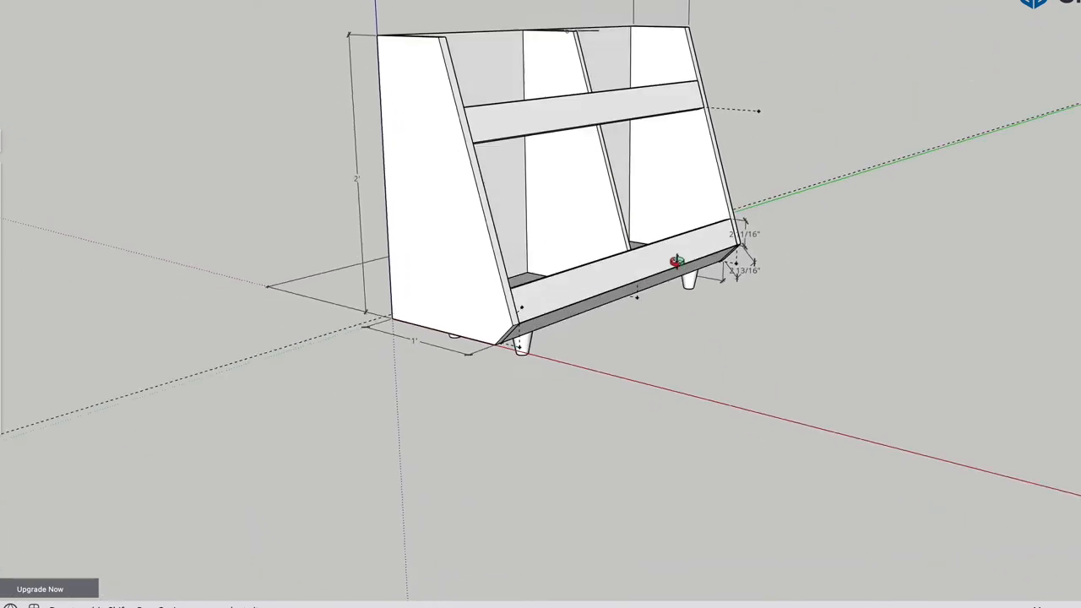
{"action": "left_click_drag", "start_coordinate": [667, 262], "coordinate": [975, 349]}
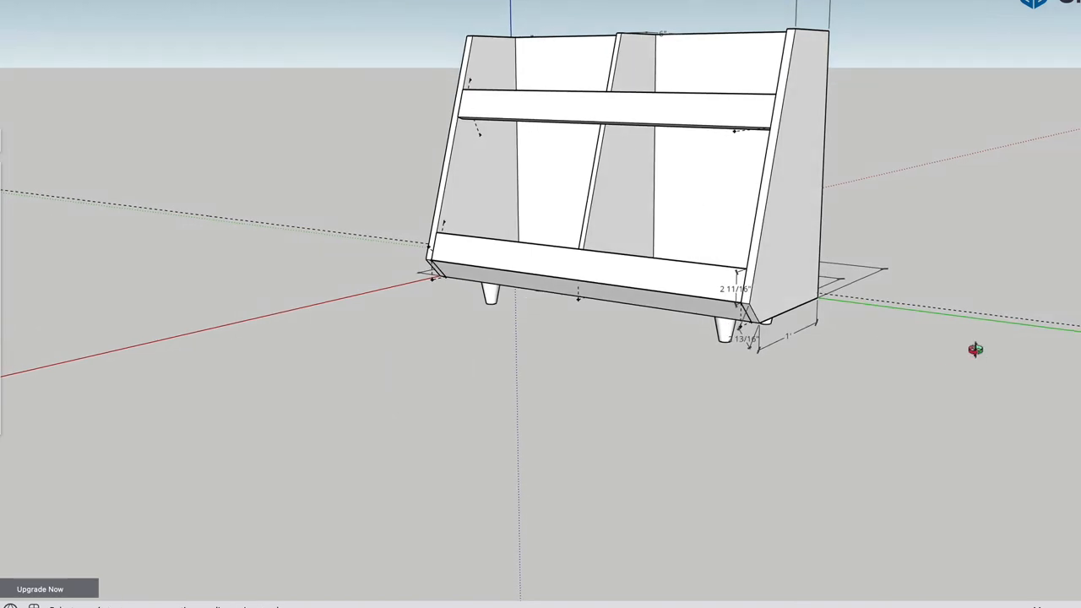
Orbit below to inspect the legs and underside, then settle on a front three-quarter view.
{"action": "left_click_drag", "start_coordinate": [976, 348], "coordinate": [858, 367]}
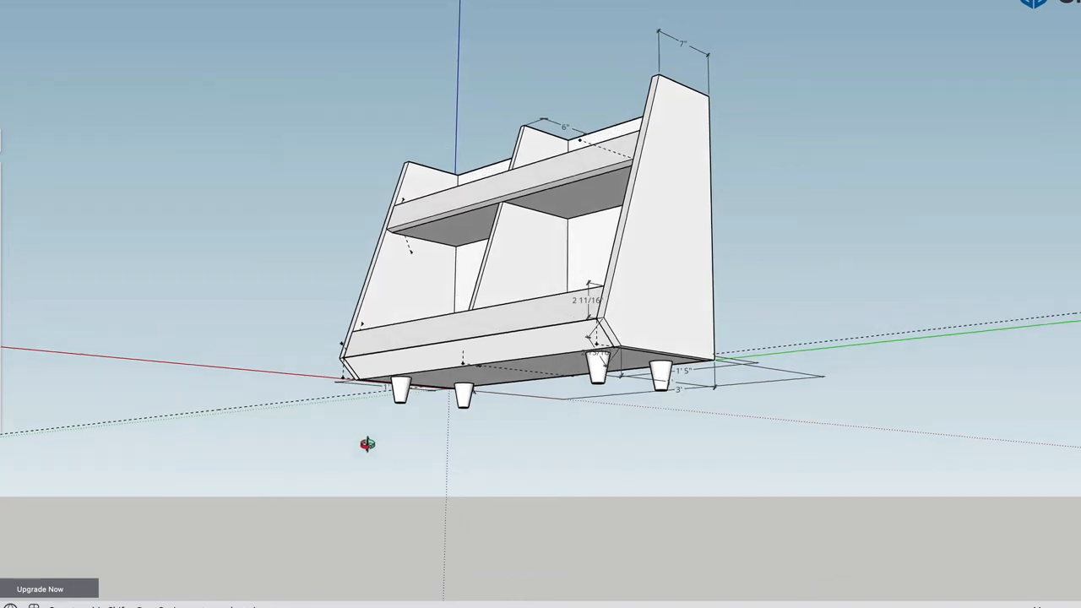
{"action": "left_click_drag", "start_coordinate": [368, 443], "coordinate": [614, 480]}
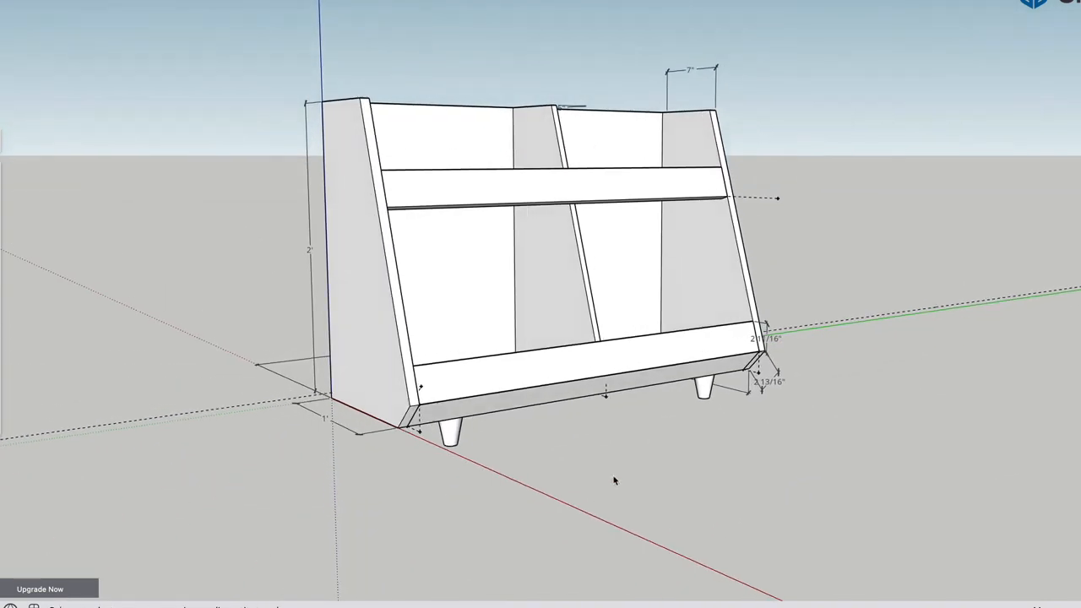
{"action": "left_click_drag", "start_coordinate": [615, 480], "coordinate": [586, 481]}
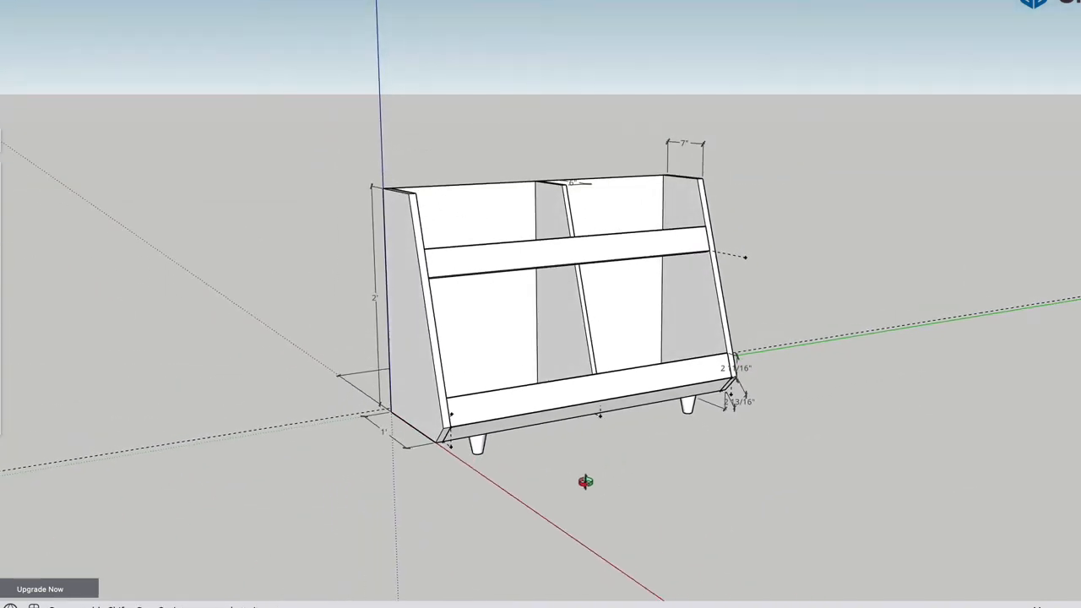